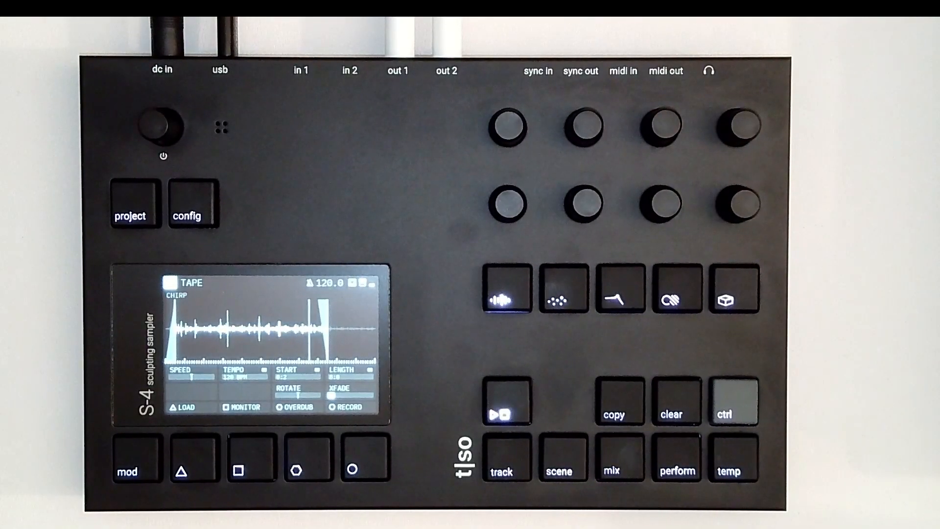
Show the S-4 on its TAPE screen before loading torsoelectronics.com/pages/support beside it
left_click(190, 213)
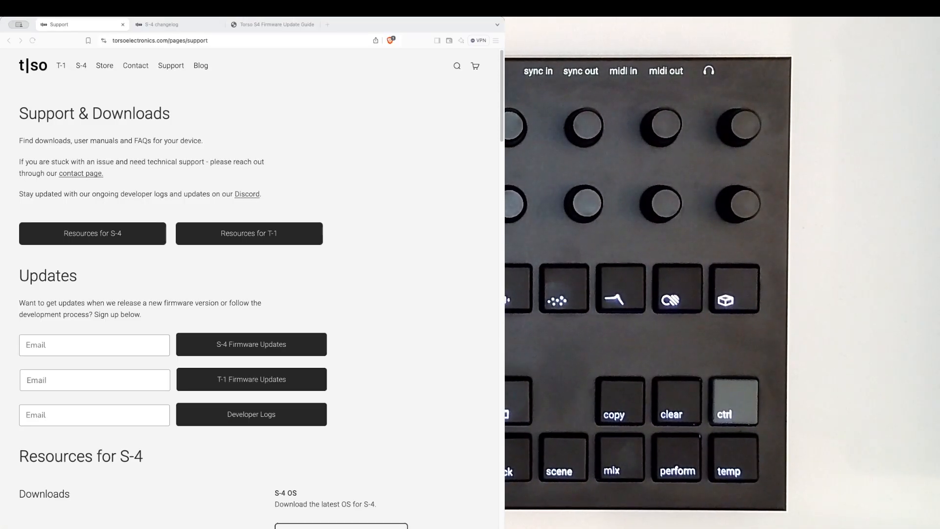
Review the S-4 changelog's v1.2.1 Hotfix and v1.2.0 release notes
scroll("down", 3)
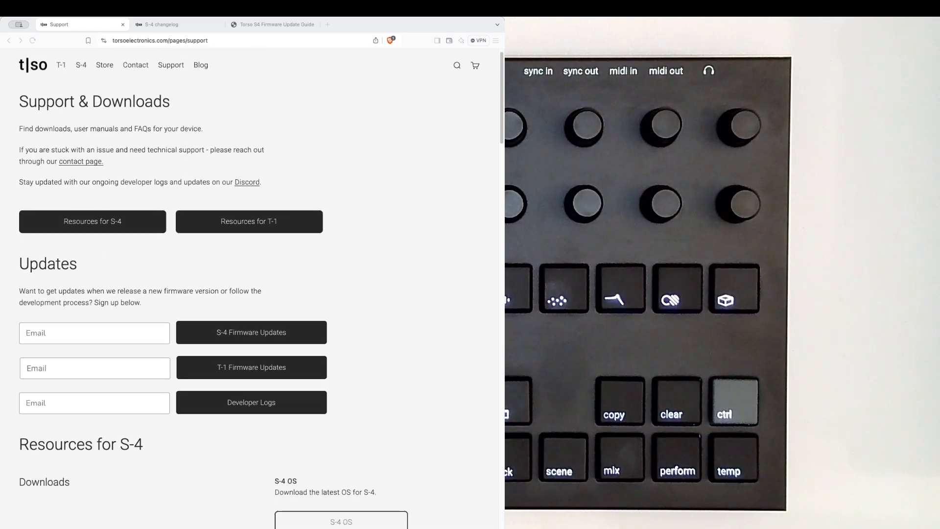
left_click(161, 25)
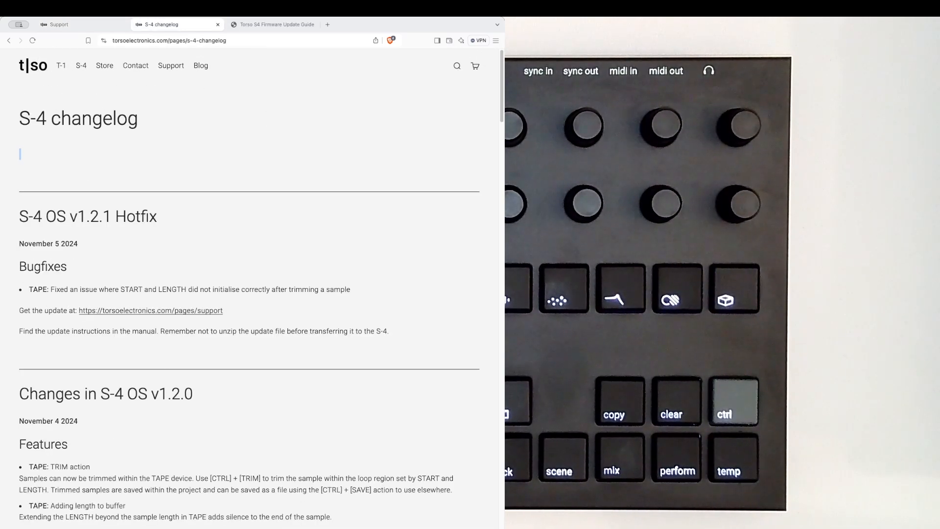
scroll("down", 3)
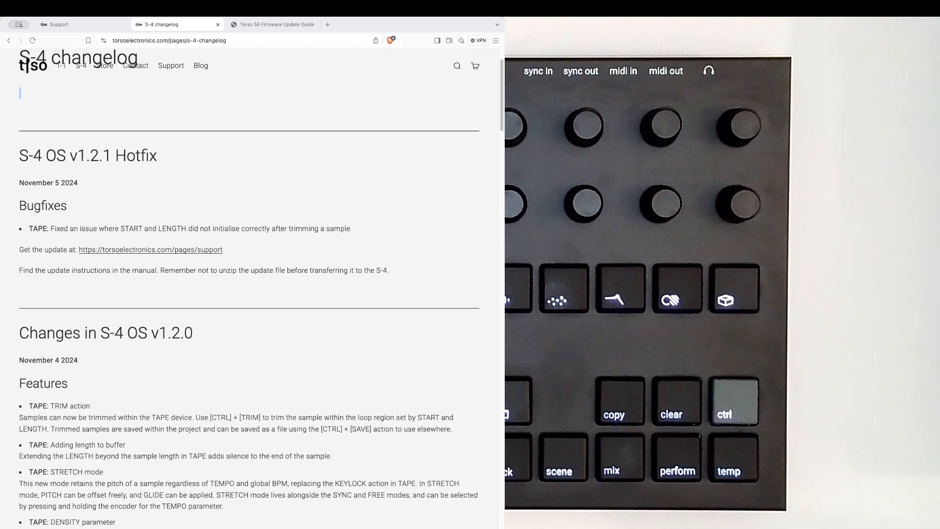
scroll("down", 3)
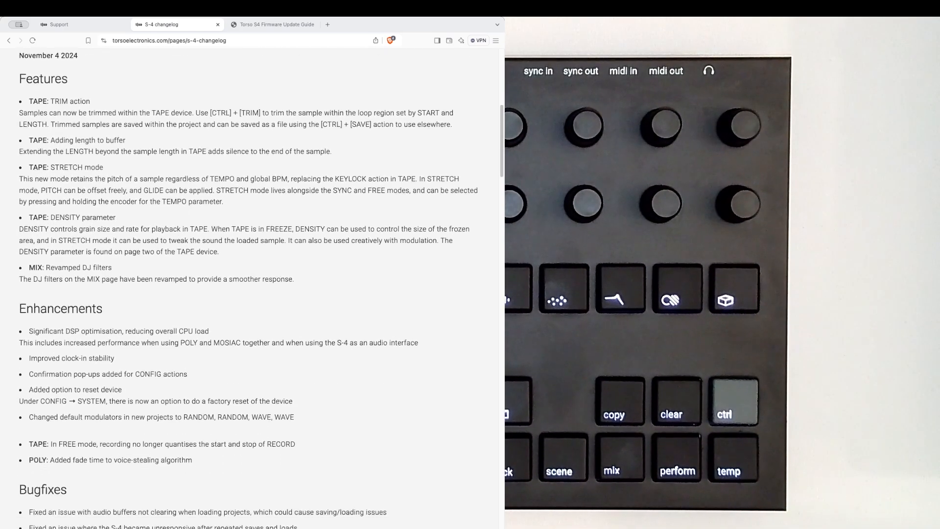
scroll("down", 3)
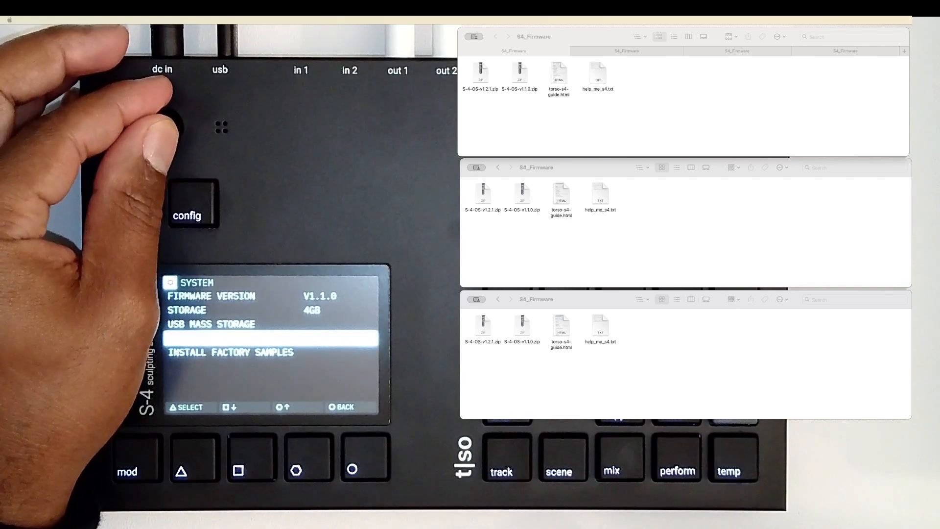
Select USB MASS STORAGE in the S-4 SYSTEM menu so an S-4 drive appears on the computer
left_click(182, 469)
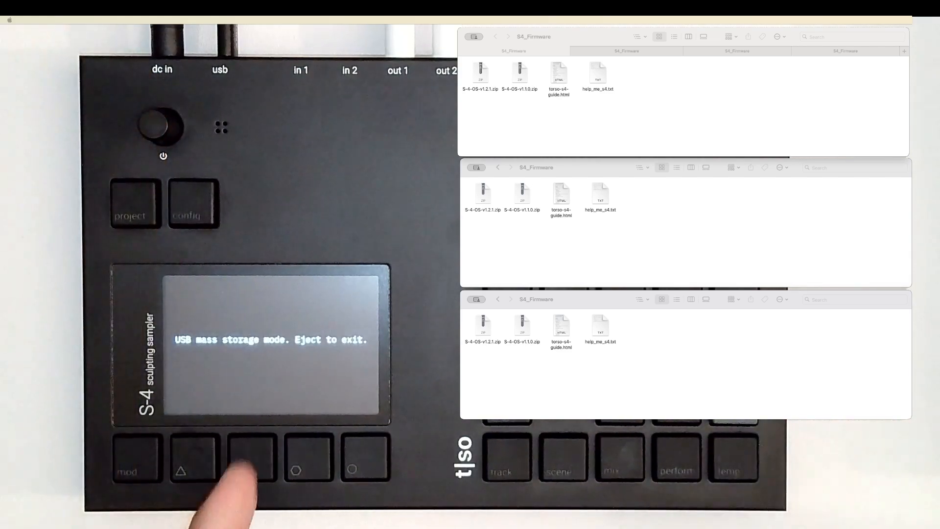
left_click(240, 469)
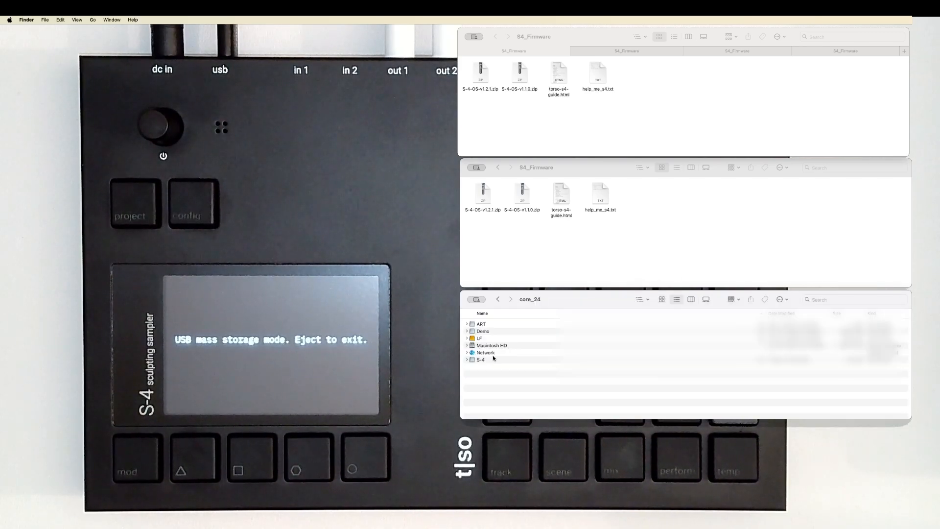
Browse the S-4 volume's PROJECTS and SAMPLES folders and pick S-4-OS-v1.2.1.zip in S4_Firmware
left_click(482, 359)
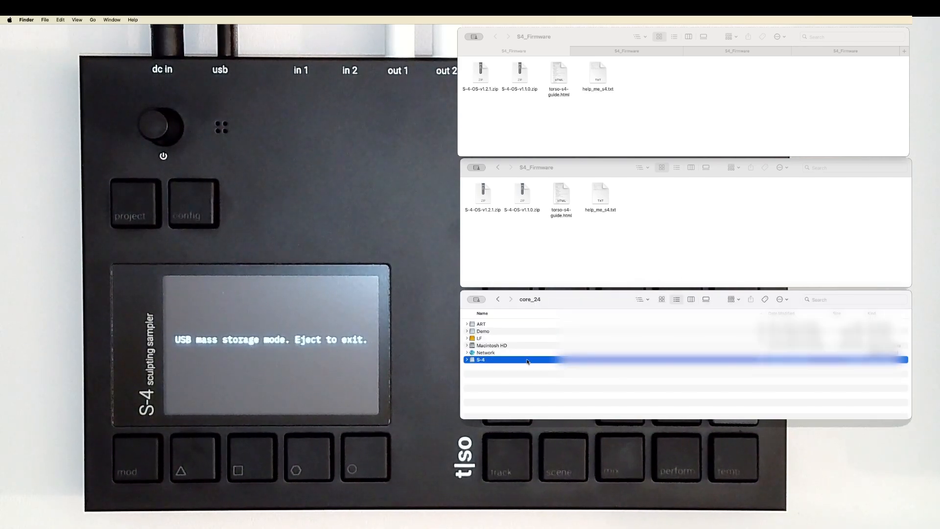
double_click(482, 359)
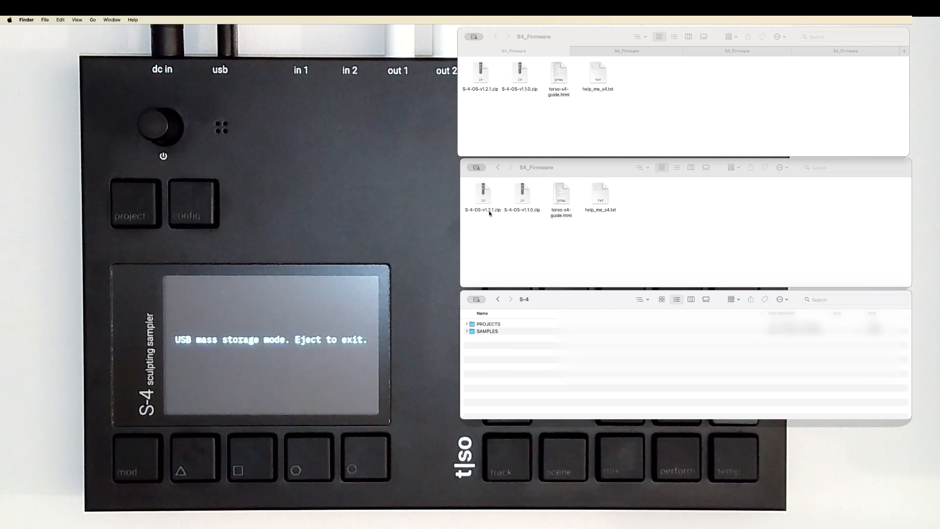
left_click(483, 194)
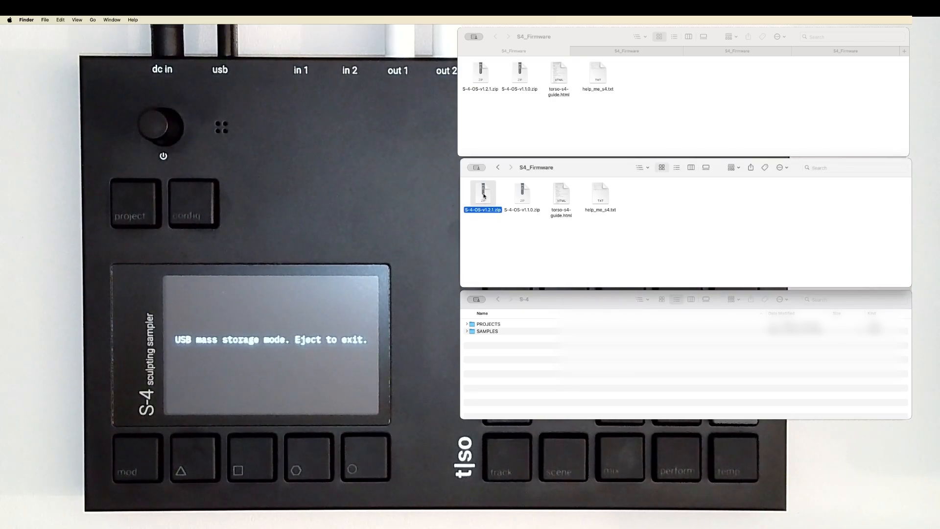
Drop S-4-OS-v1.2.1.zip, still zipped, into the S-4 volume's root alongside PROJECTS and SAMPLES
left_click_drag(483, 193, 533, 356)
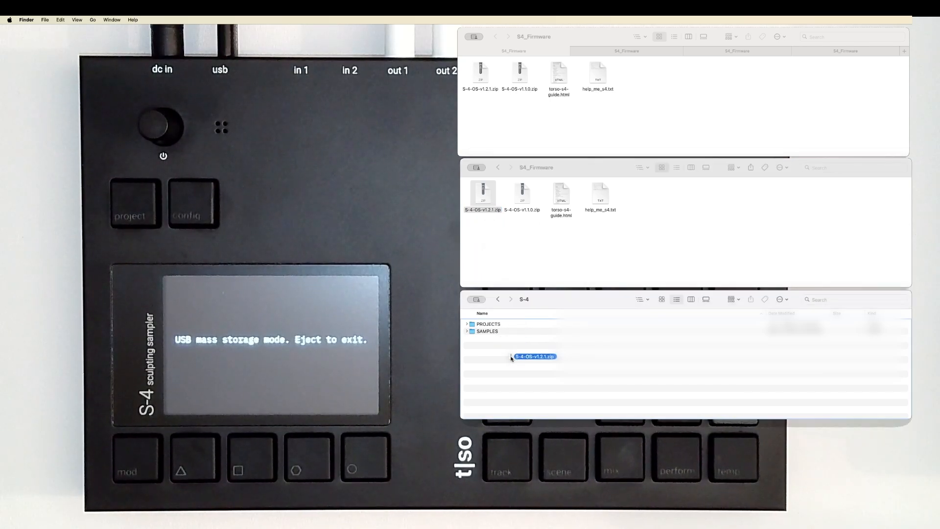
left_click_drag(534, 357, 495, 331)
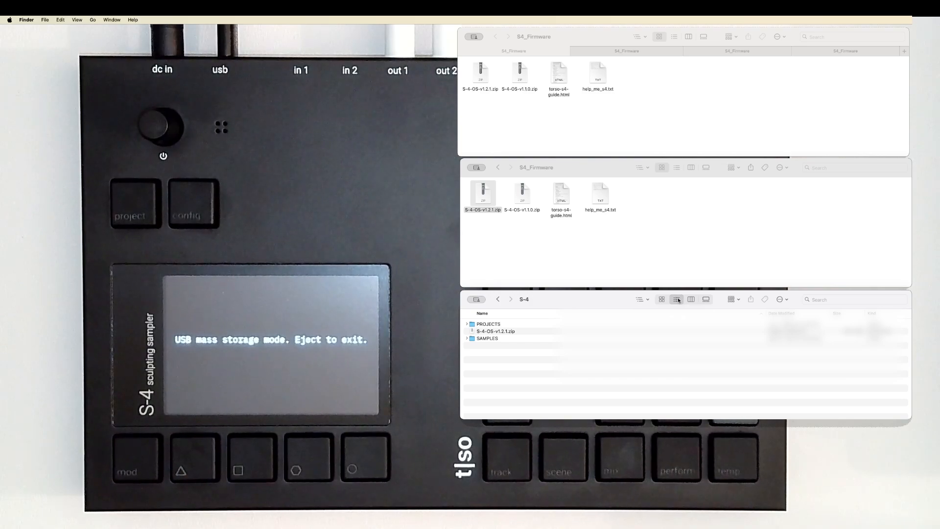
View the S-4 drive as columns before ejecting it from the sidebar
left_click(661, 300)
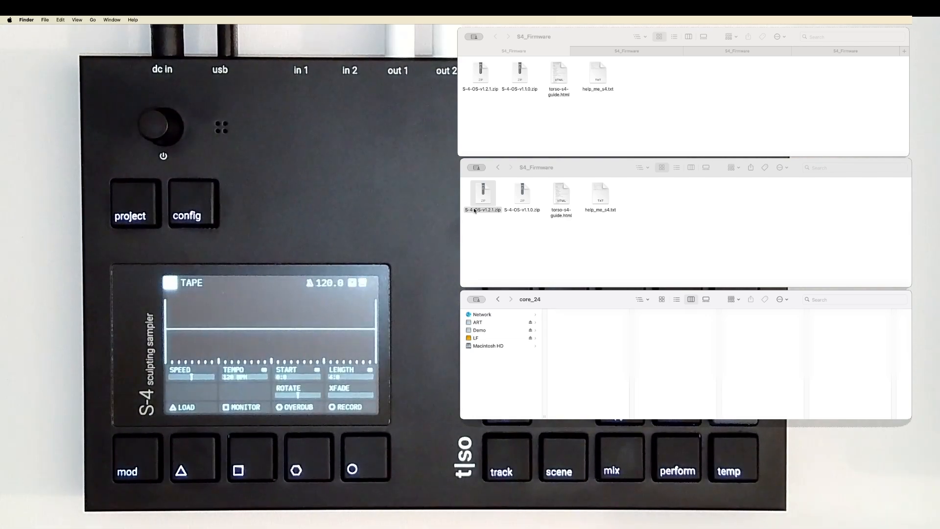
Reach the S-4 SYSTEM page listing firmware V1.1.0 and select the firmware option
left_click(192, 204)
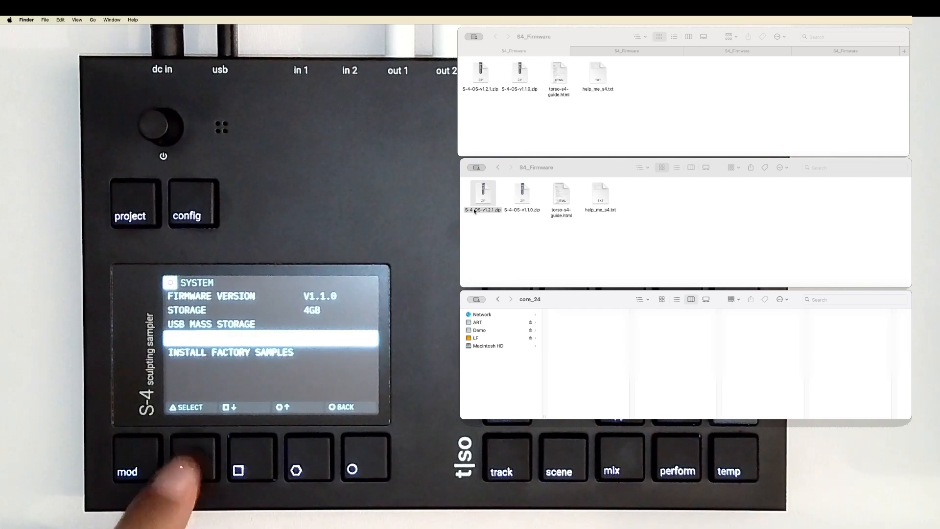
left_click(193, 456)
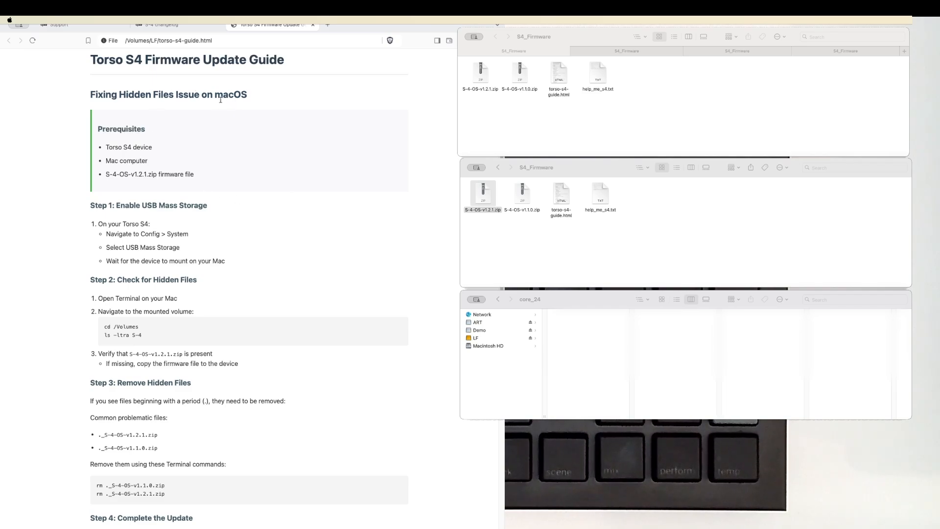
mouse_move(192, 206)
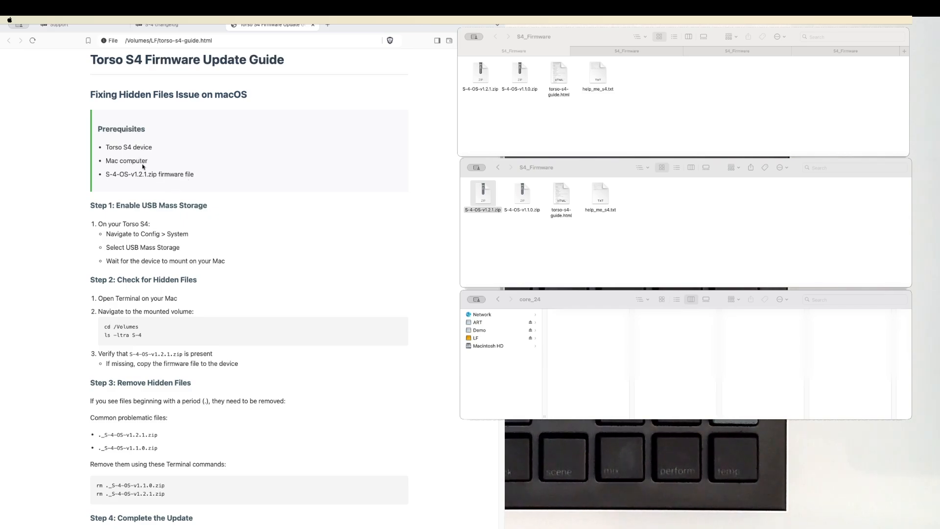
Scroll torso-s4-guide.html past the hidden-files Terminal steps to 'Step 4: Complete the Update'
scroll("down", 3)
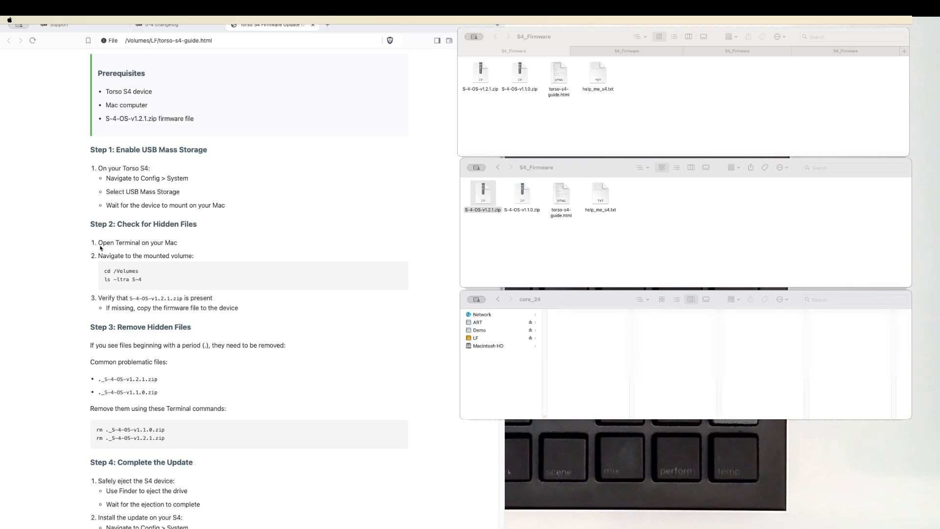
mouse_move(112, 230)
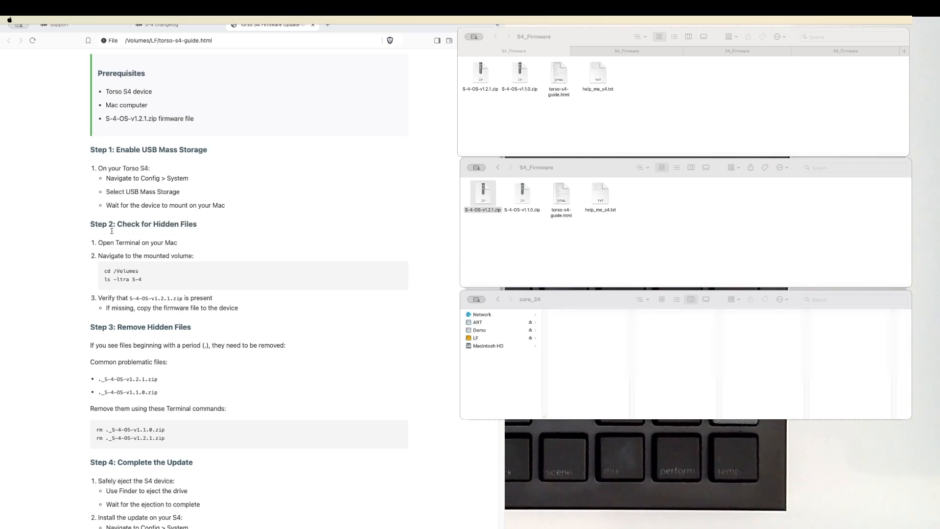
mouse_move(197, 243)
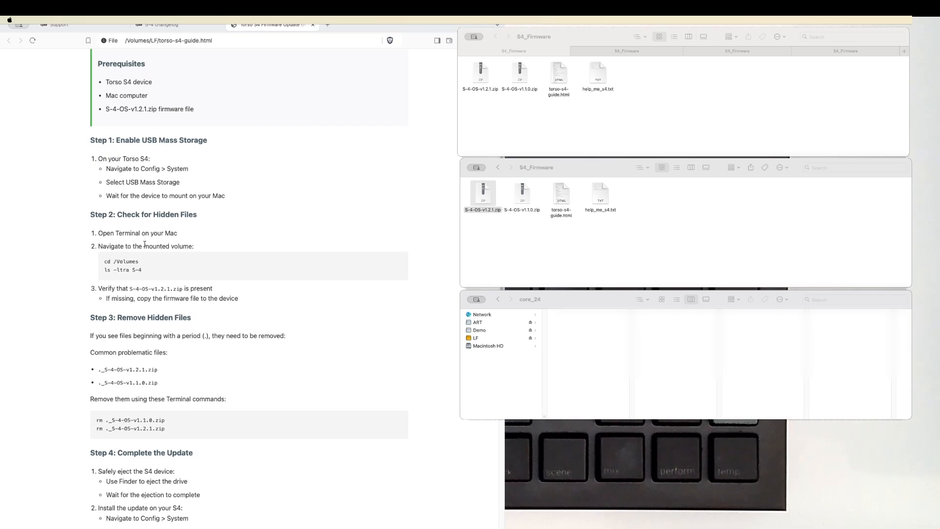
Scroll further to the guide's Step 4 install instructions, Important Notes and Troubleshooting
scroll("down", 3)
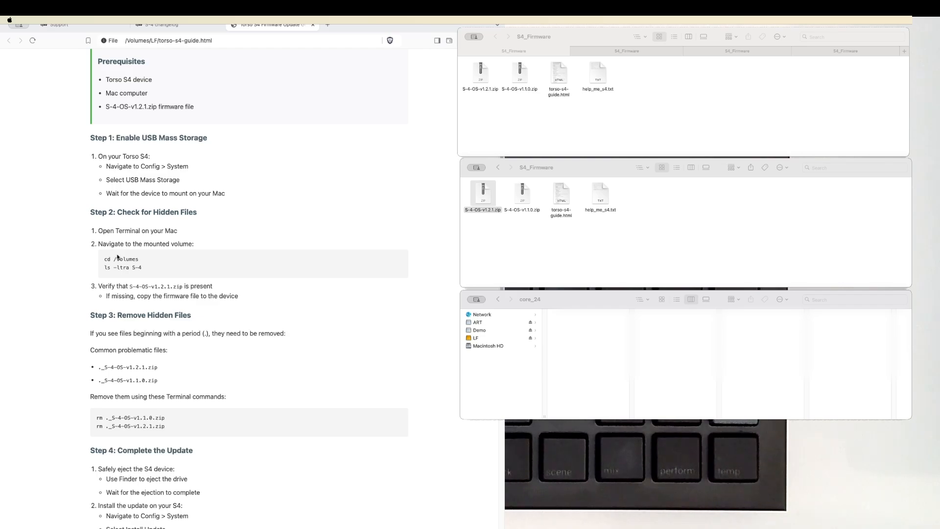
mouse_move(111, 250)
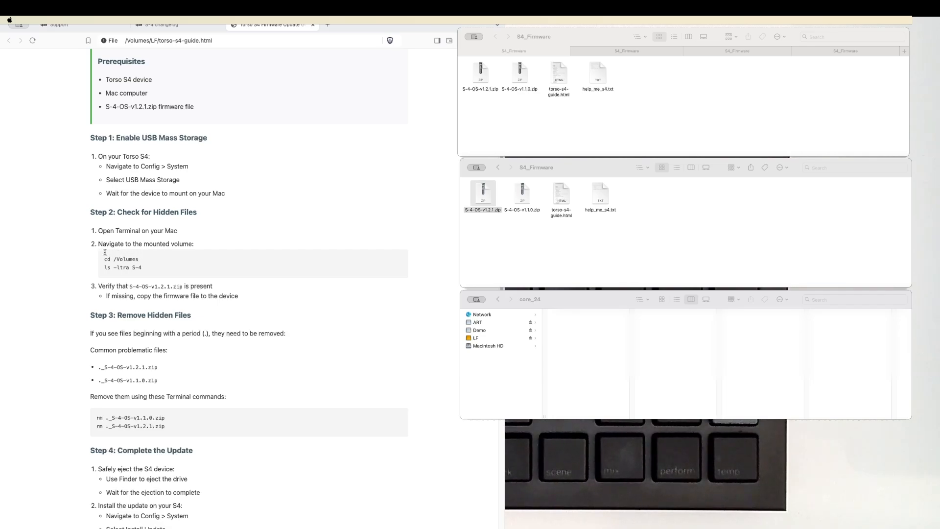
scroll("down", 3)
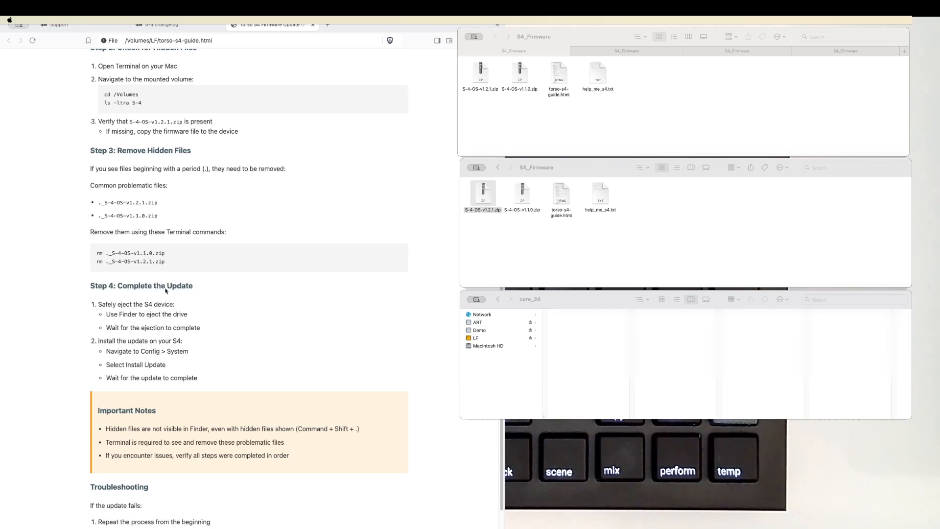
mouse_move(67, 327)
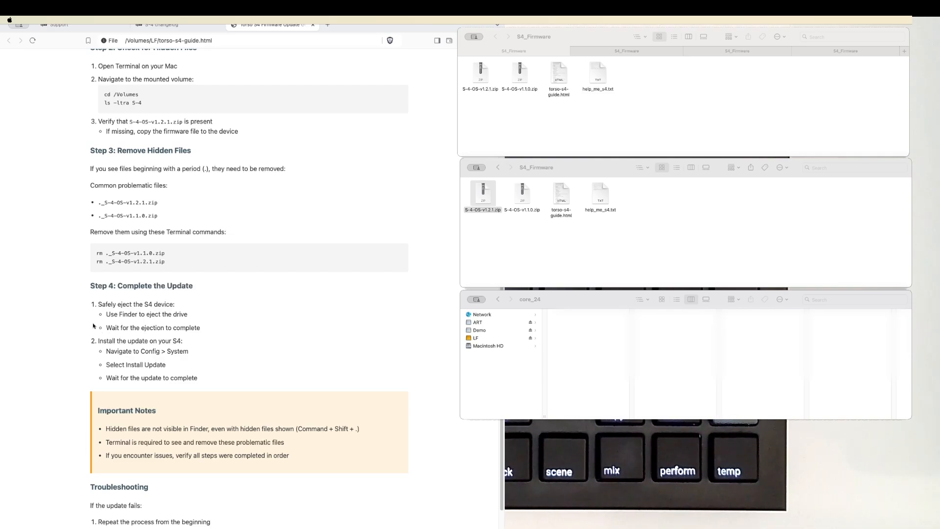
Scroll back to the guide's title and Prerequisites at the top of the page
scroll("down", 3)
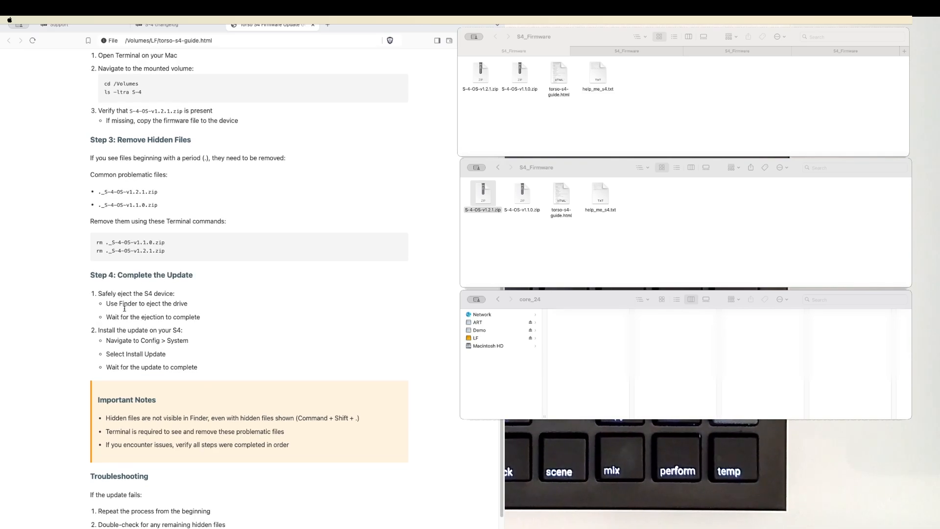
mouse_move(172, 312)
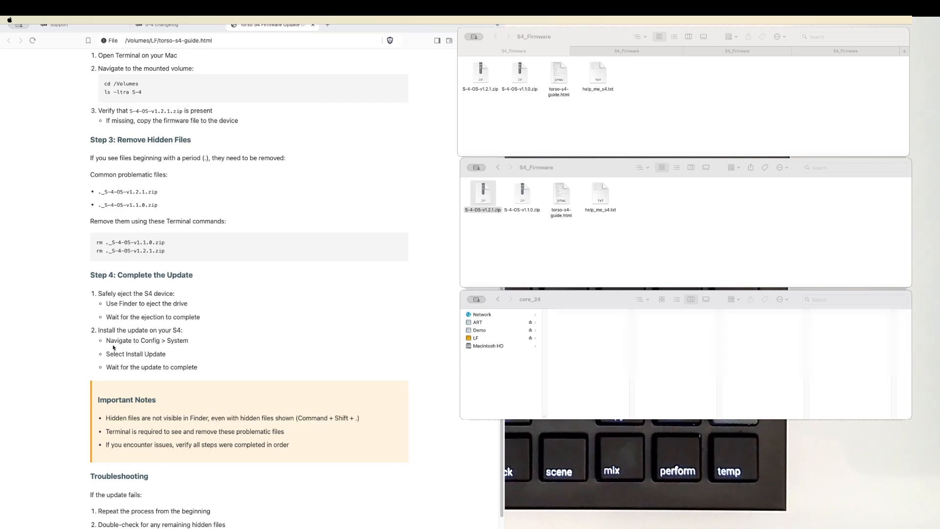
mouse_move(178, 340)
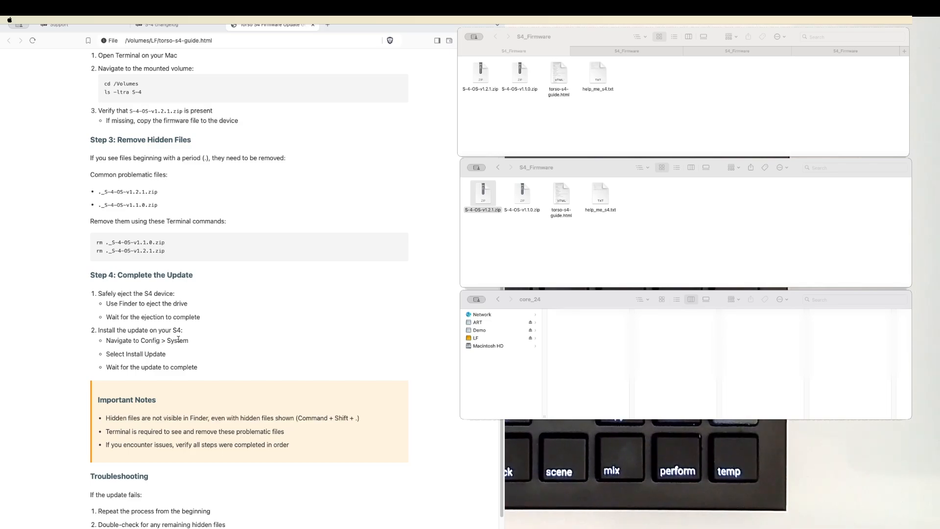
scroll("down", 3)
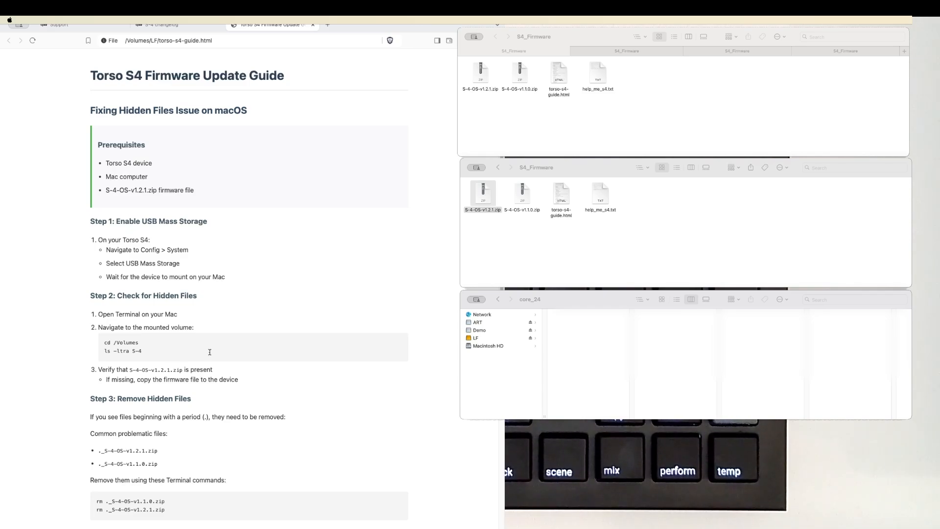
Scroll the guide down to Steps 2–4 and the Important Notes box
scroll("down", 3)
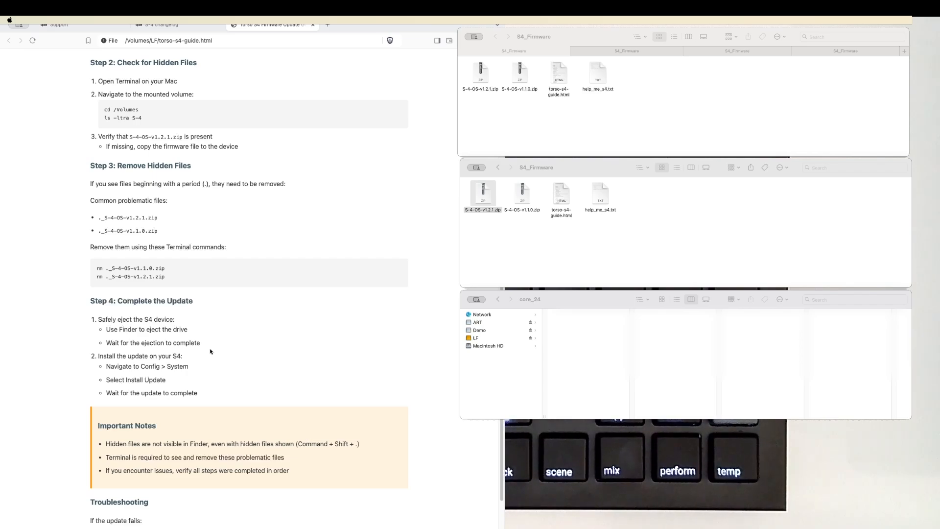
mouse_move(166, 354)
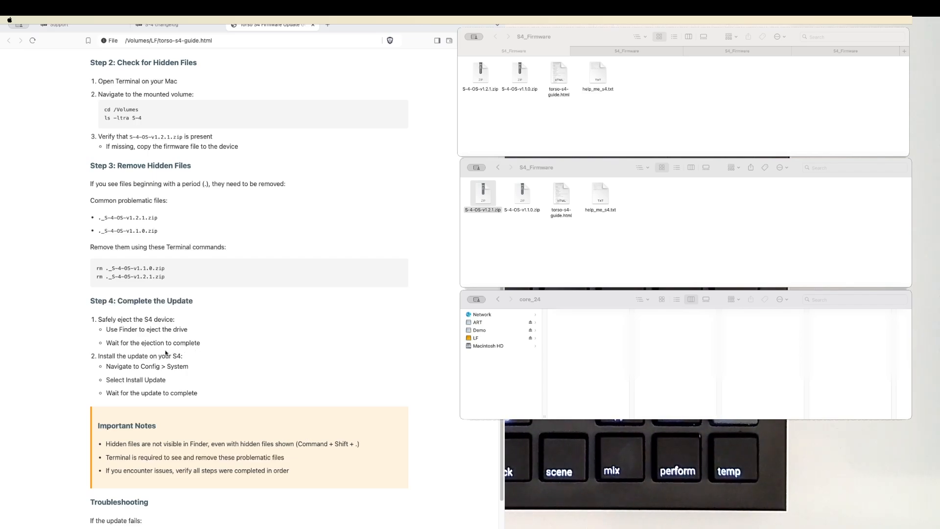
mouse_move(552, 506)
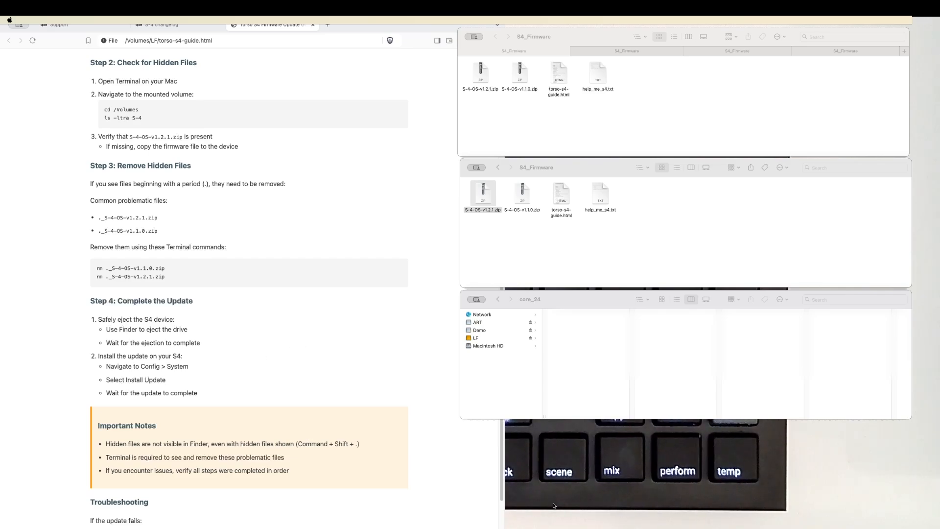